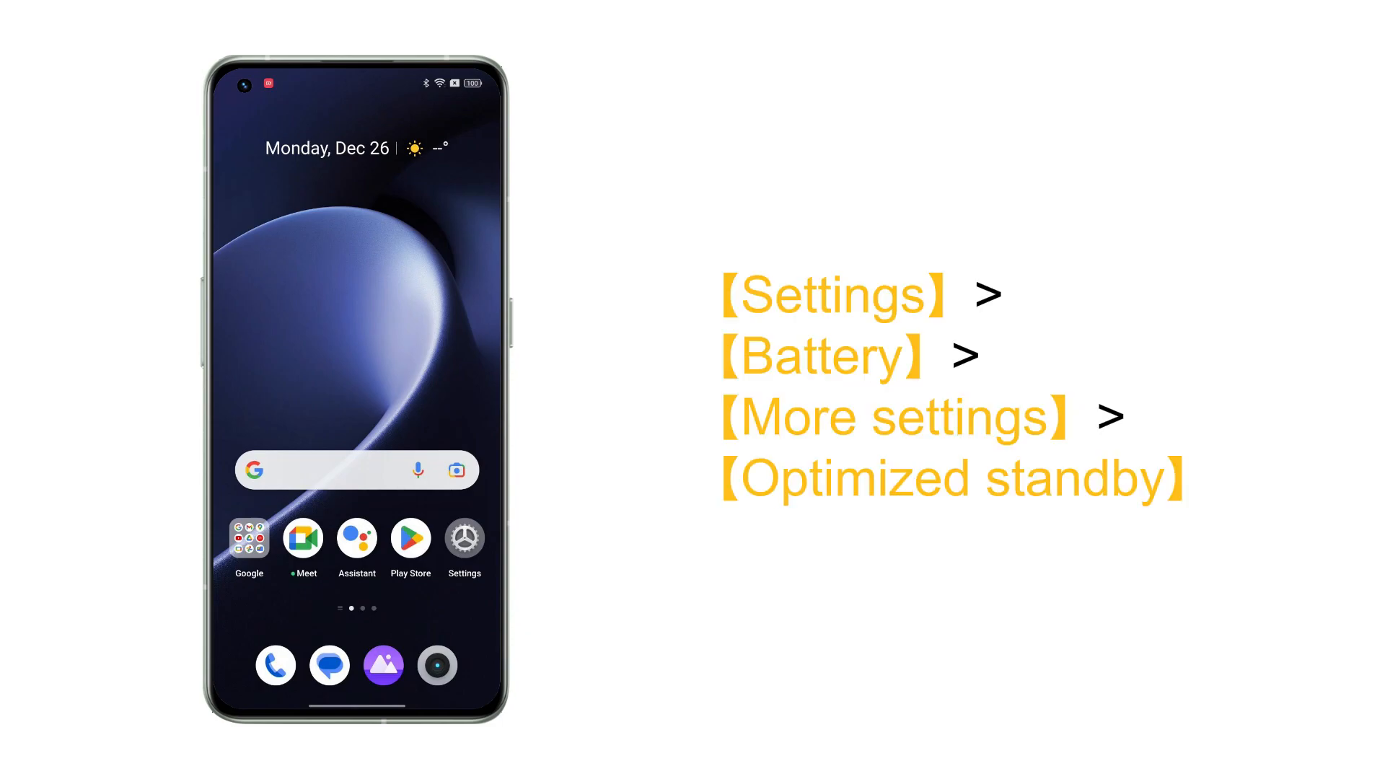
Step: From the home screen, go through Settings to Battery's More settings, showing Optimized standby options
{"action": "left_click", "coordinate": [463, 539]}
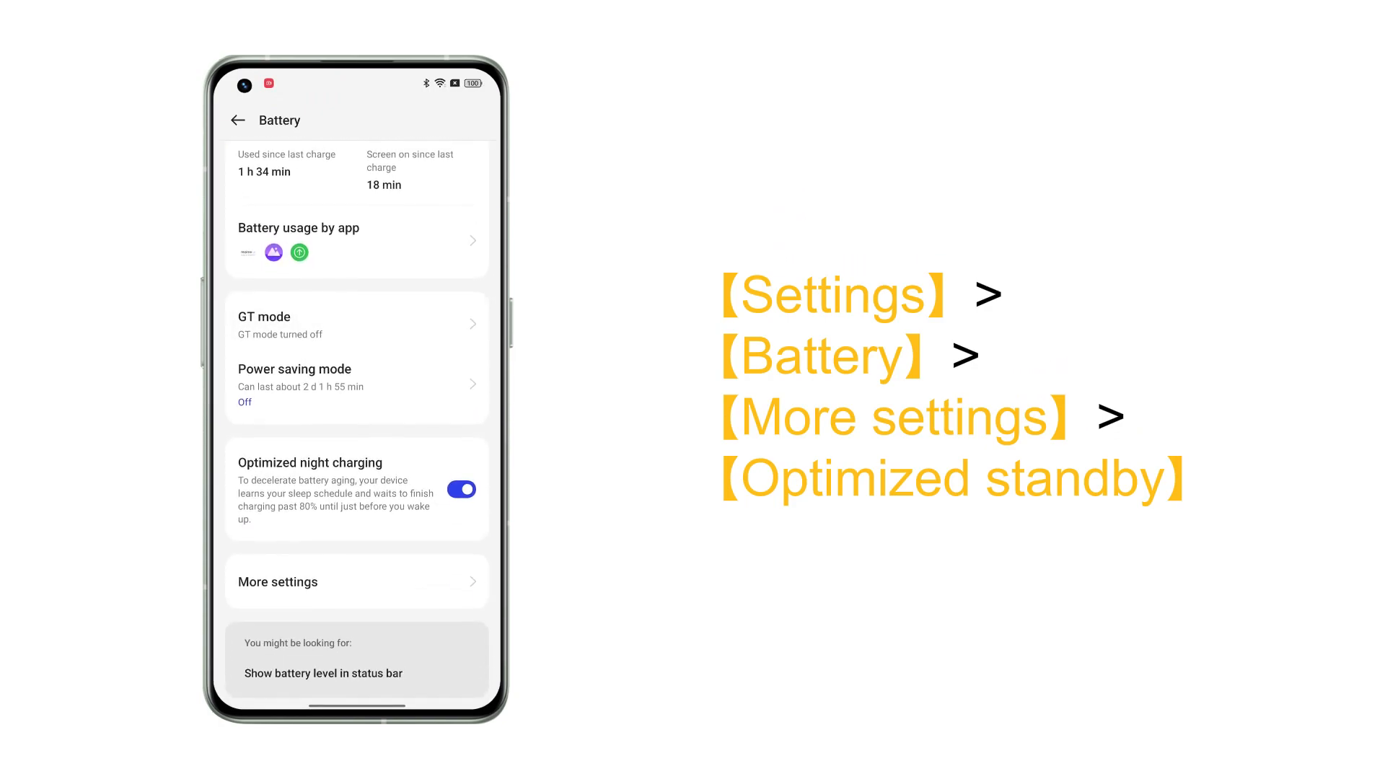
{"action": "left_click", "coordinate": [276, 581]}
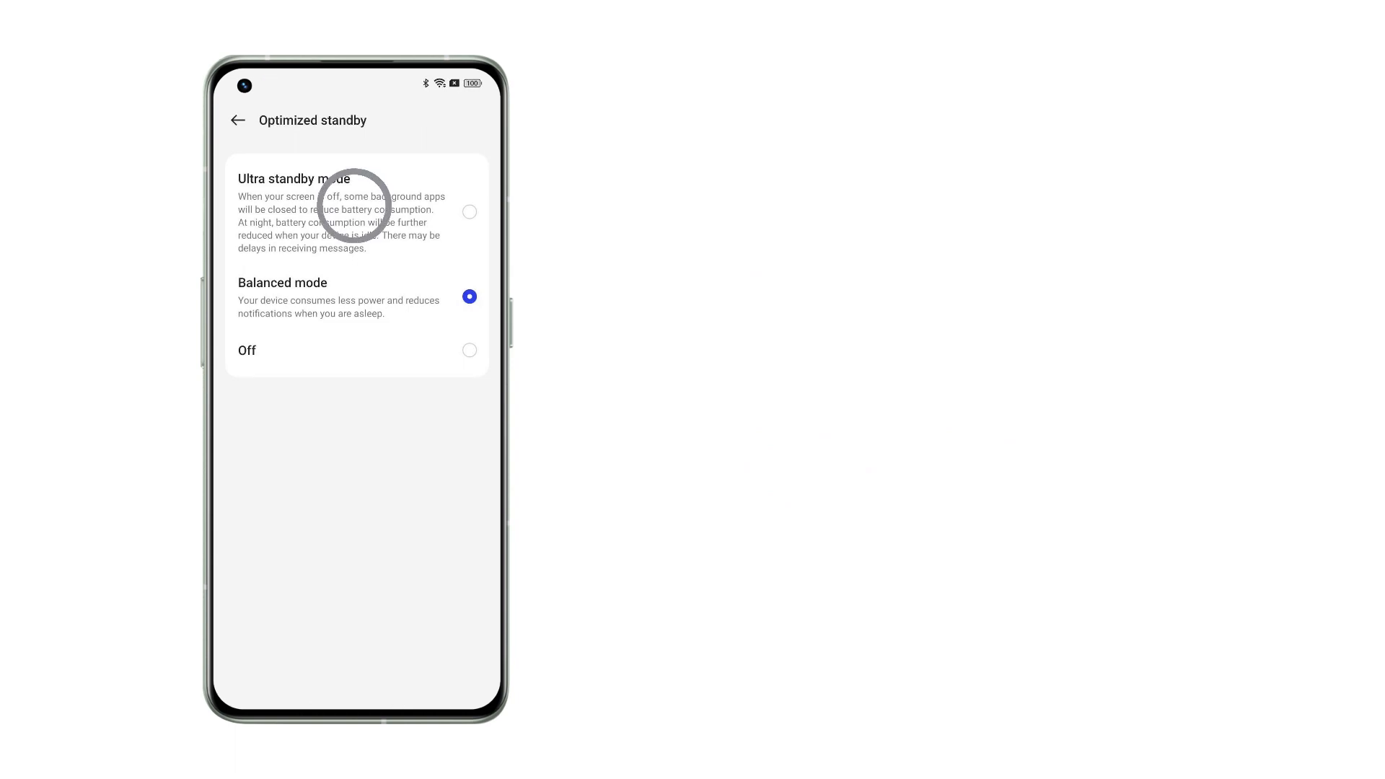
Step: Select Ultra standby mode instead of Balanced, bringing up the Turn on confirmation
{"action": "left_click", "coordinate": [469, 212]}
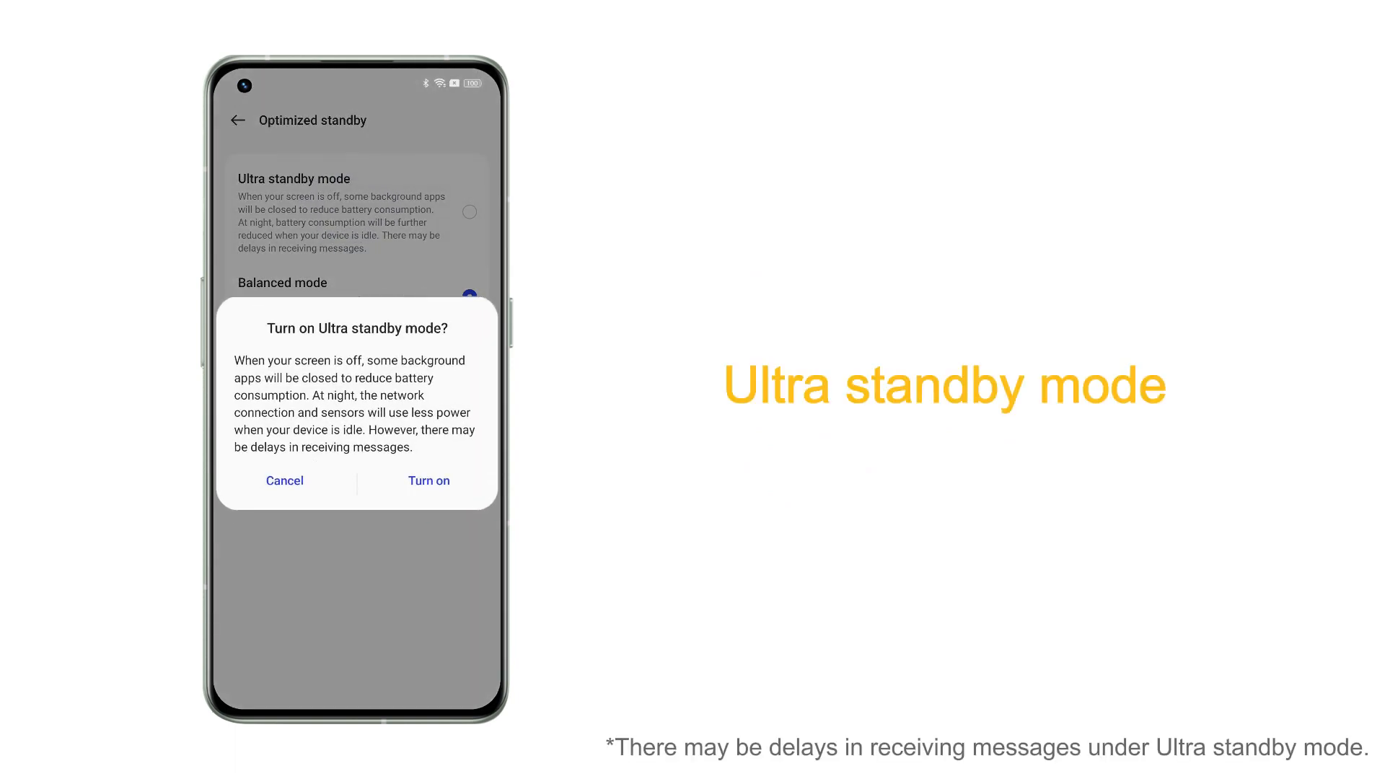